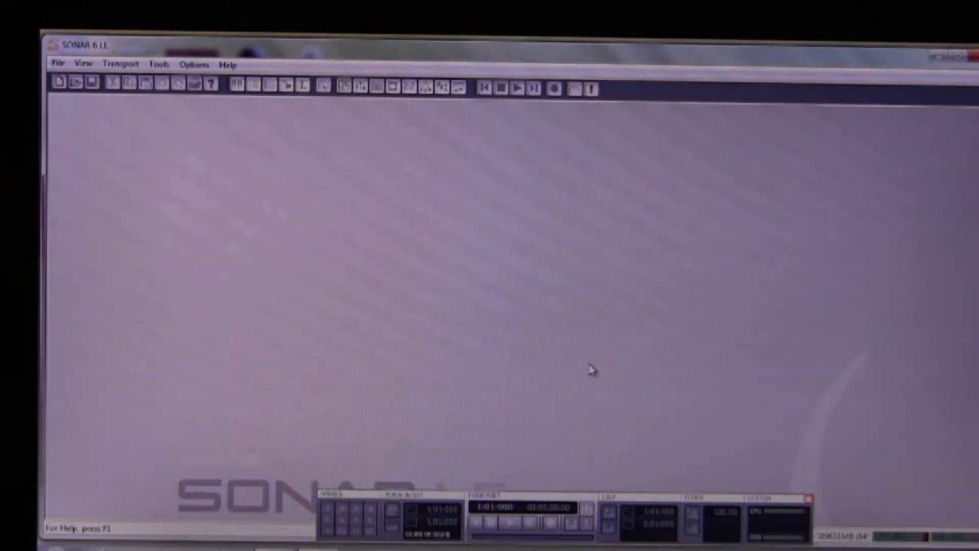
{"action": "mouse_move", "coordinate": [128, 83]}
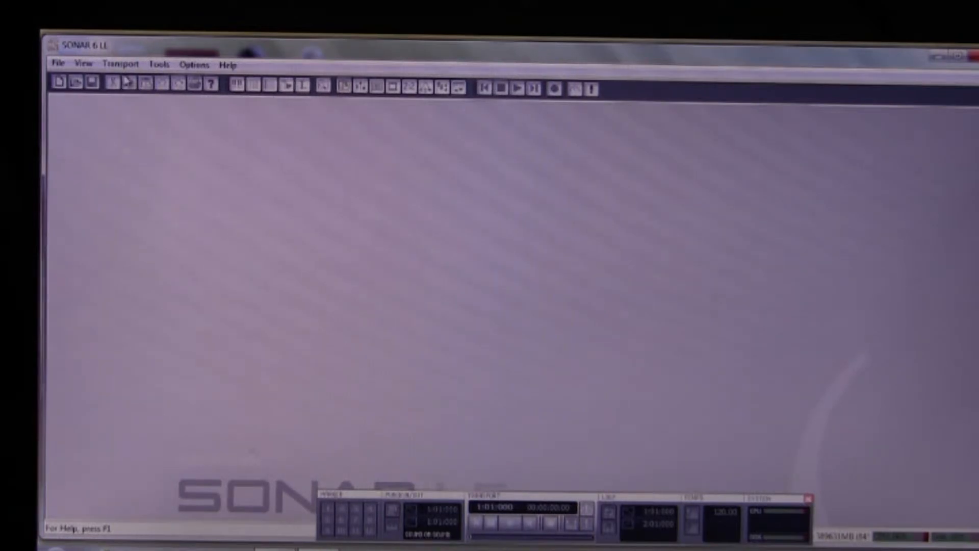
- Create a new project named video1 with one audio track and one MIDI track
{"action": "left_click", "coordinate": [58, 63]}
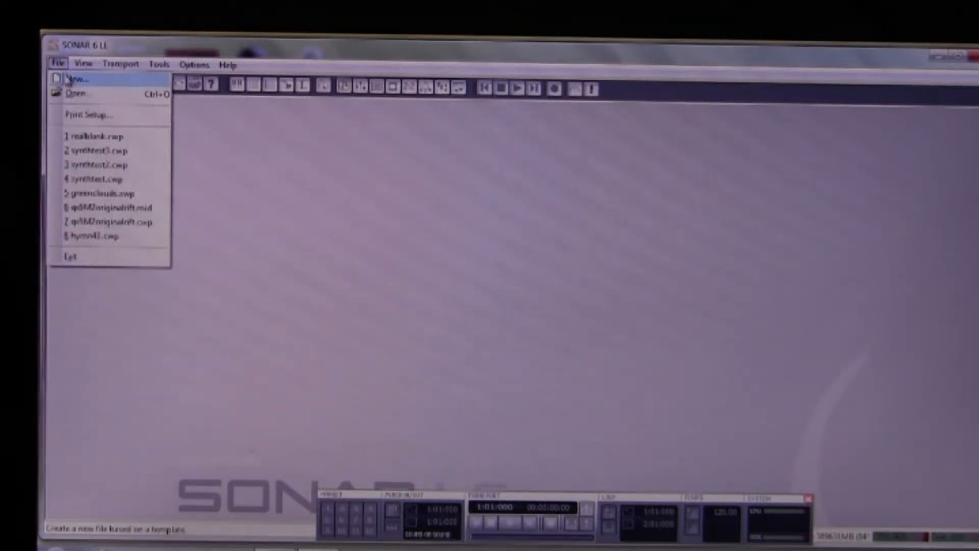
{"action": "left_click", "coordinate": [75, 78]}
{"action": "type", "text": "video1"}
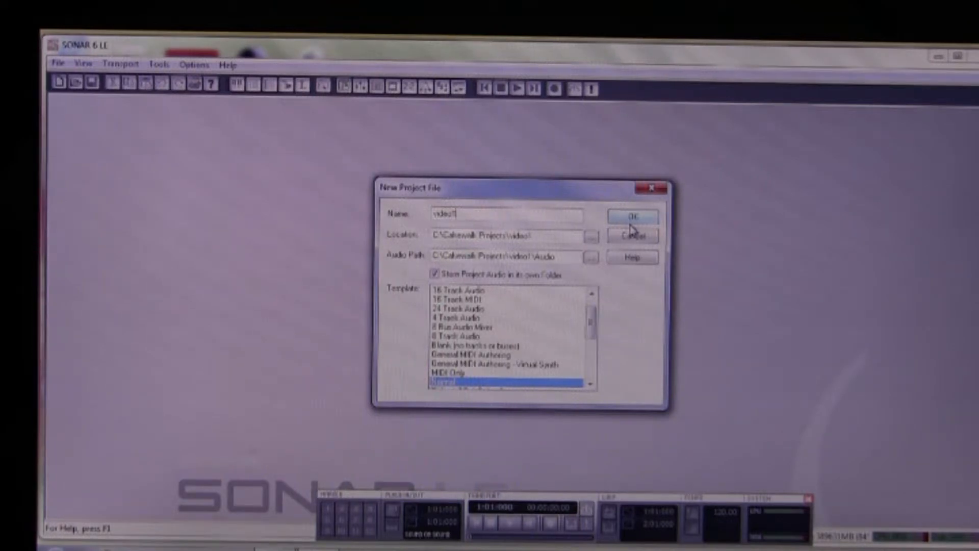
{"action": "left_click", "coordinate": [632, 216]}
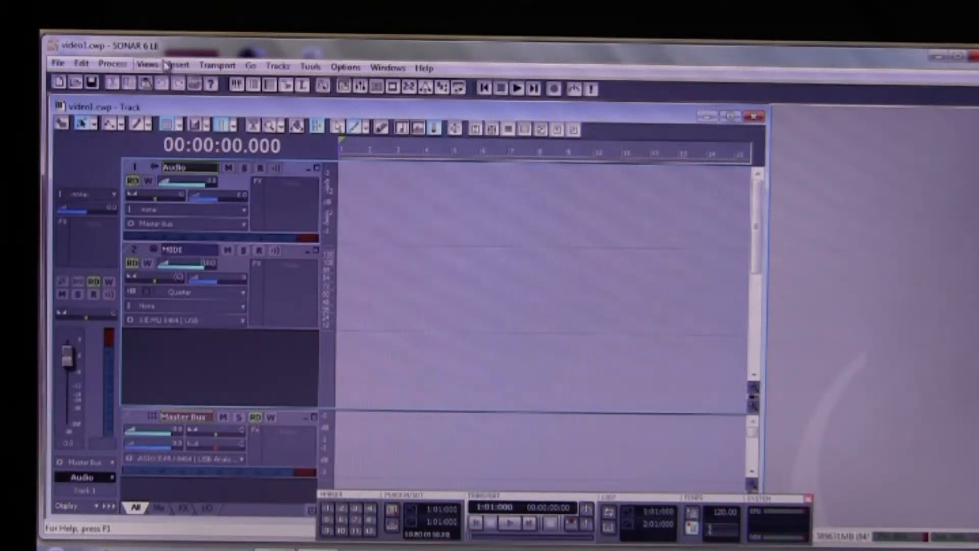
- Insert the Dimension Pro soft synth as a third track with default options
{"action": "left_click", "coordinate": [180, 67]}
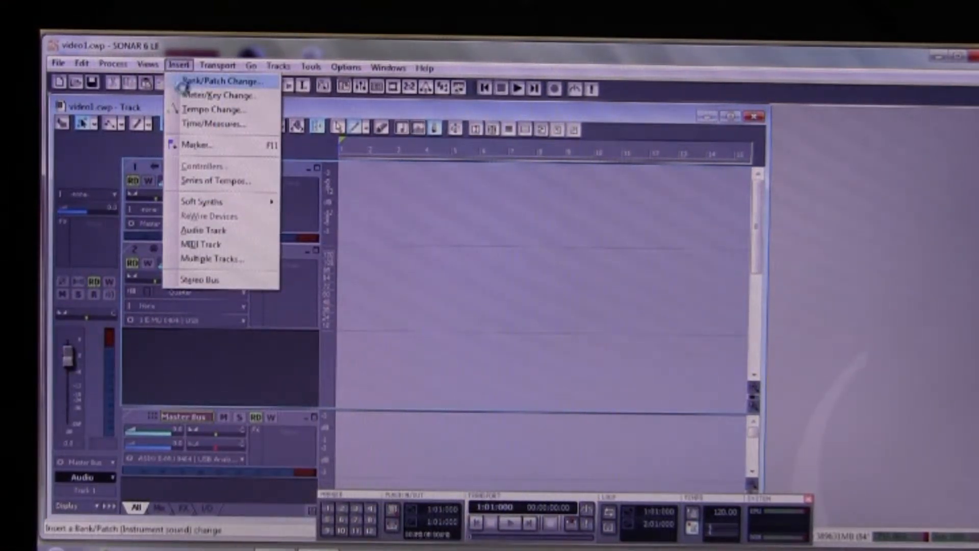
{"action": "mouse_move", "coordinate": [212, 202]}
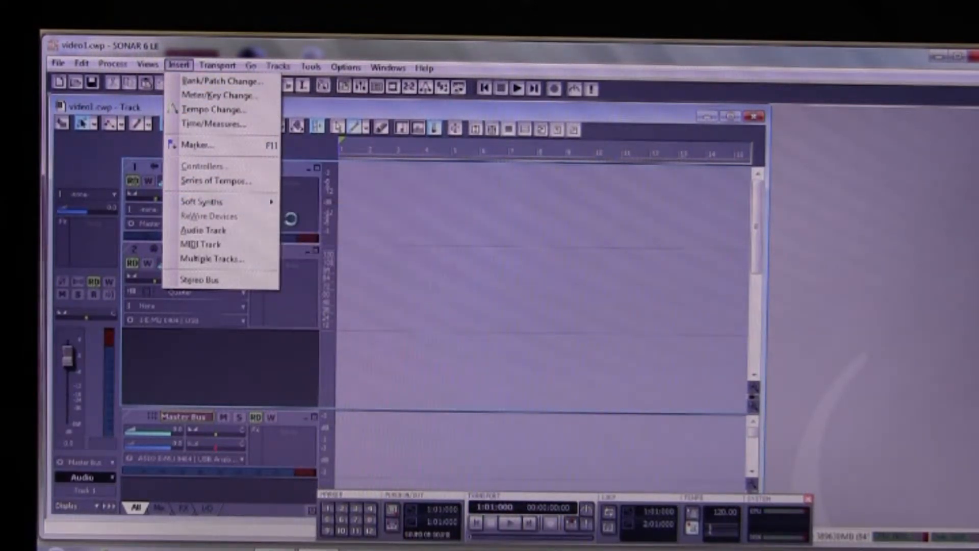
{"action": "mouse_move", "coordinate": [206, 202]}
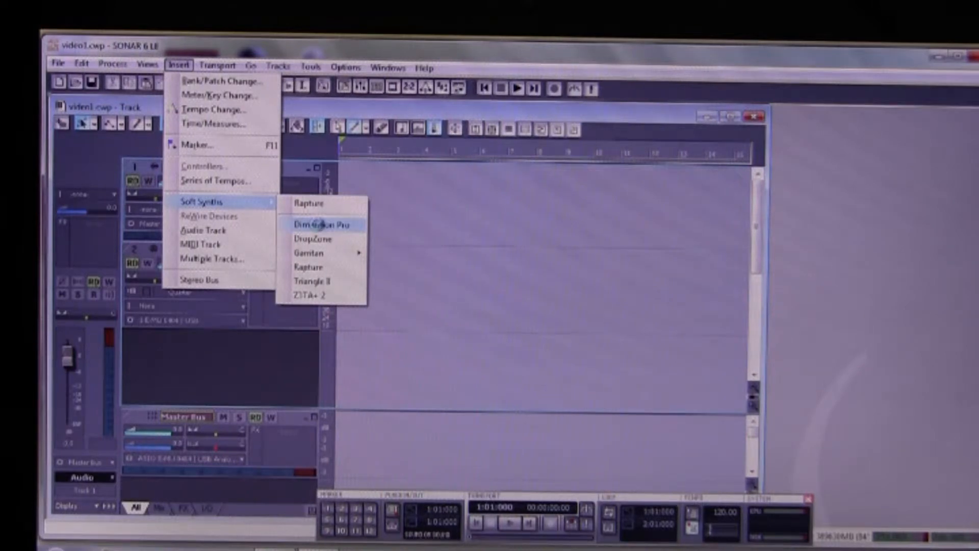
{"action": "left_click", "coordinate": [316, 223]}
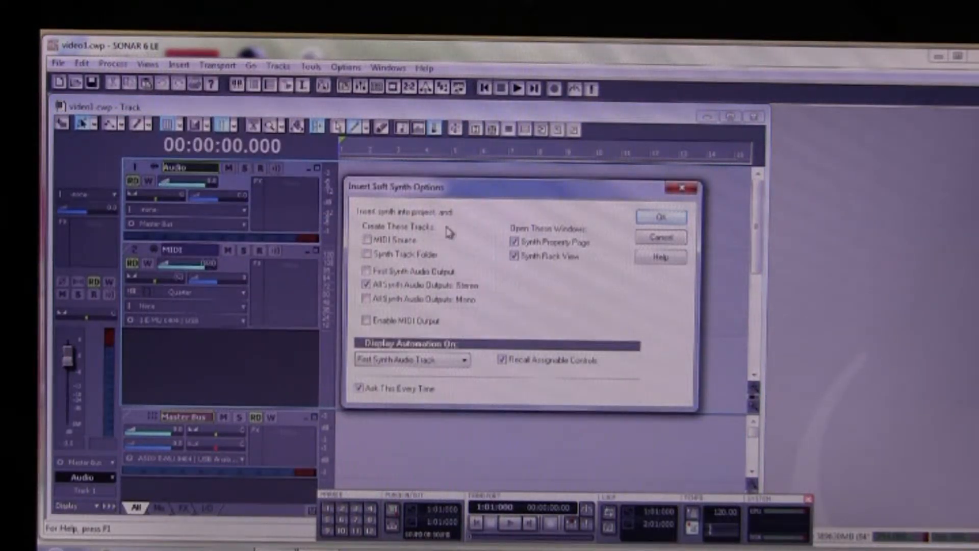
{"action": "mouse_move", "coordinate": [528, 226]}
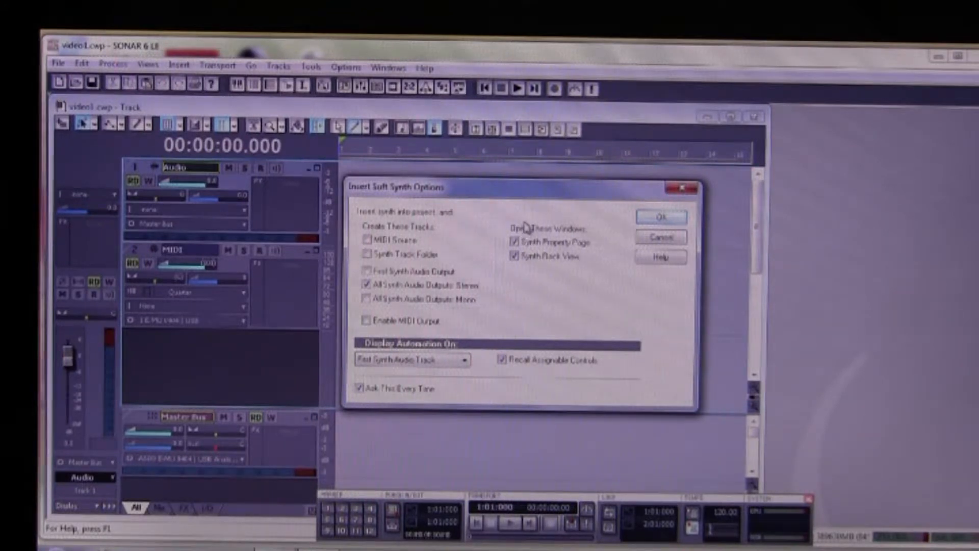
{"action": "mouse_move", "coordinate": [590, 221]}
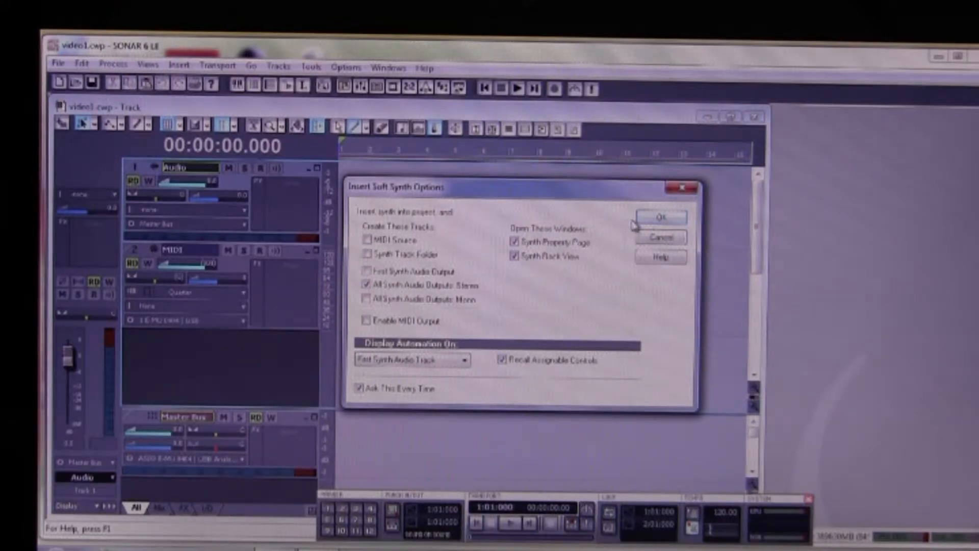
{"action": "left_click", "coordinate": [661, 218]}
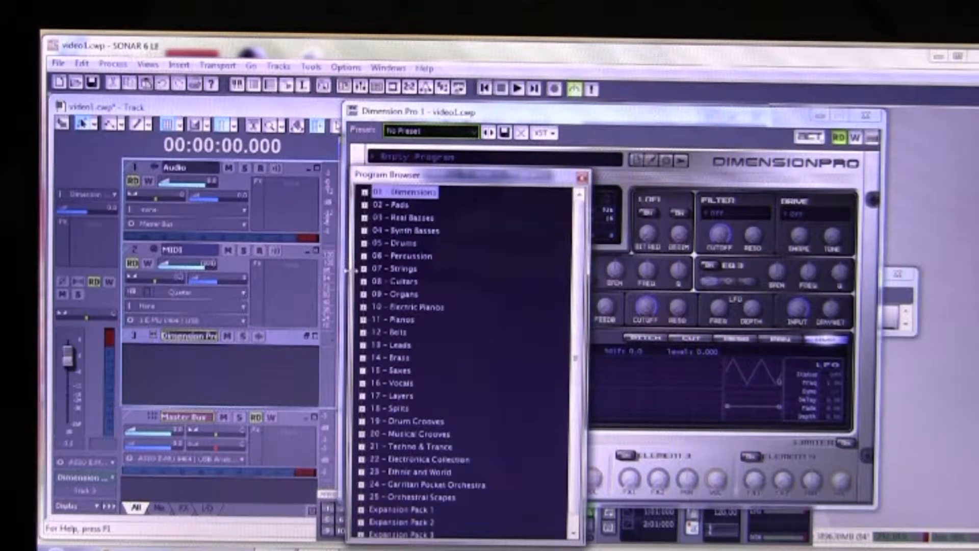
{"action": "mouse_move", "coordinate": [365, 321]}
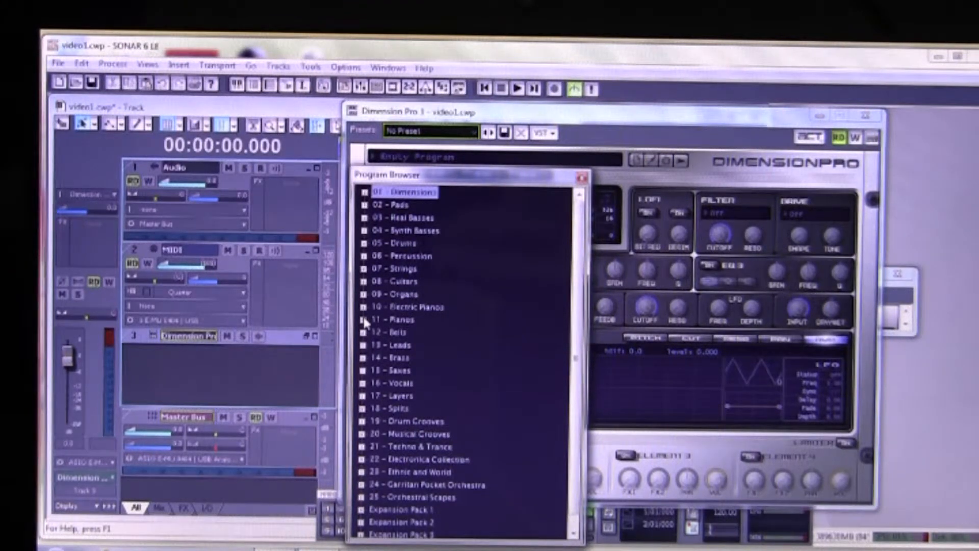
- Load the Grand Piano 3v 4th program from the Pianos category and close Dimension Pro
{"action": "left_click", "coordinate": [368, 319]}
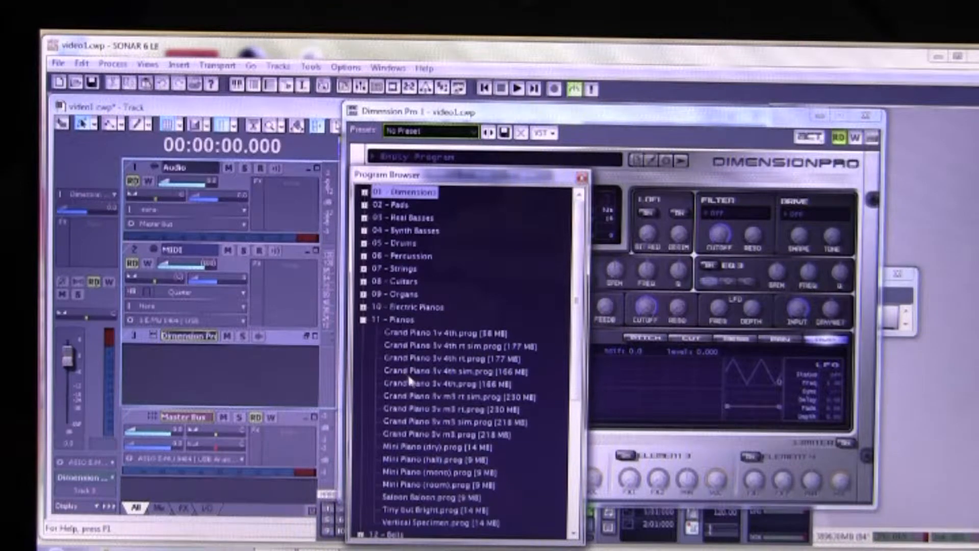
{"action": "double_click", "coordinate": [444, 383]}
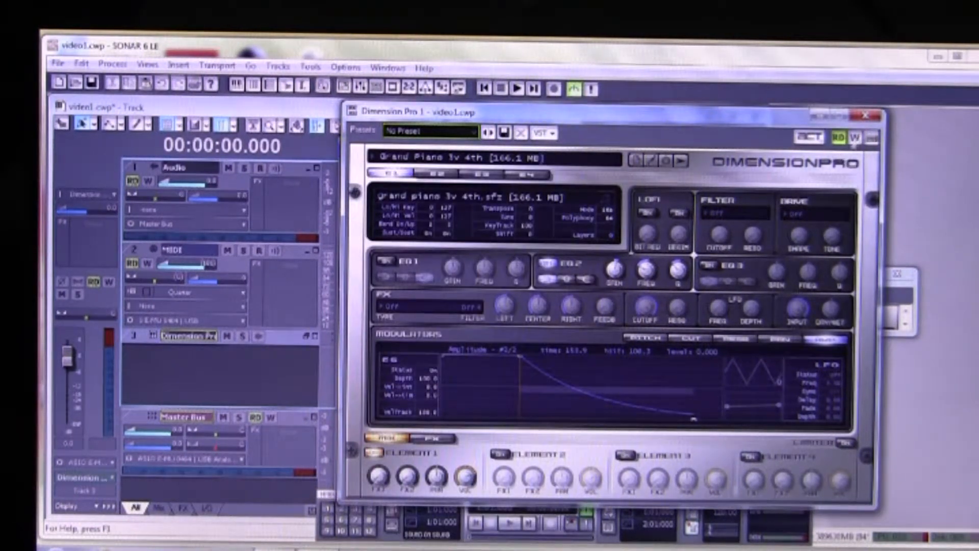
{"action": "left_click", "coordinate": [867, 115]}
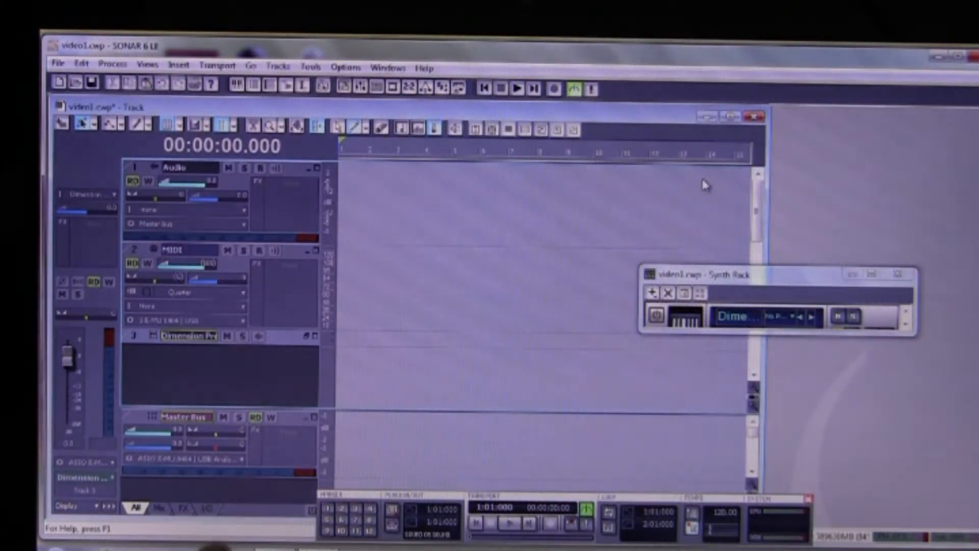
{"action": "mouse_move", "coordinate": [503, 191]}
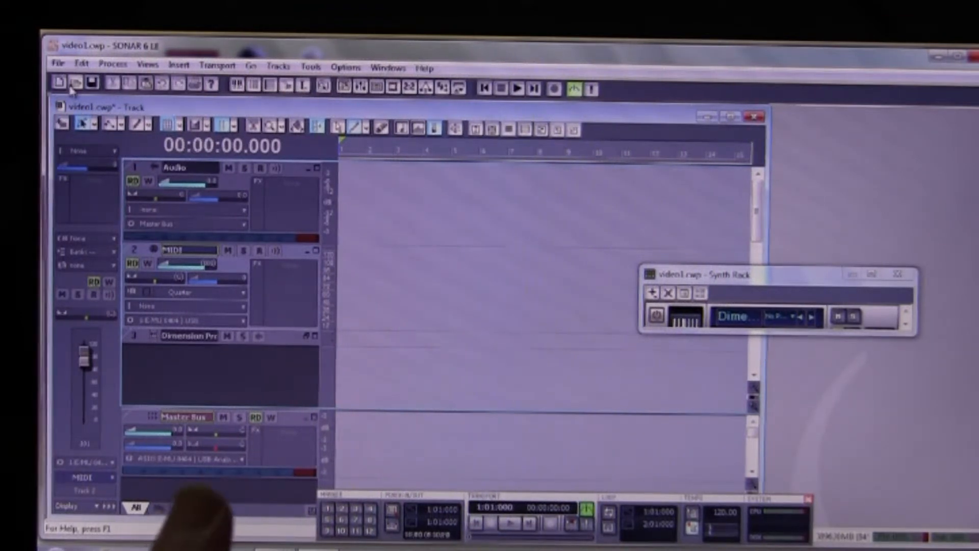
- Import the .mid file from the qs5 folder as a clip on the MIDI track
{"action": "left_click", "coordinate": [58, 67]}
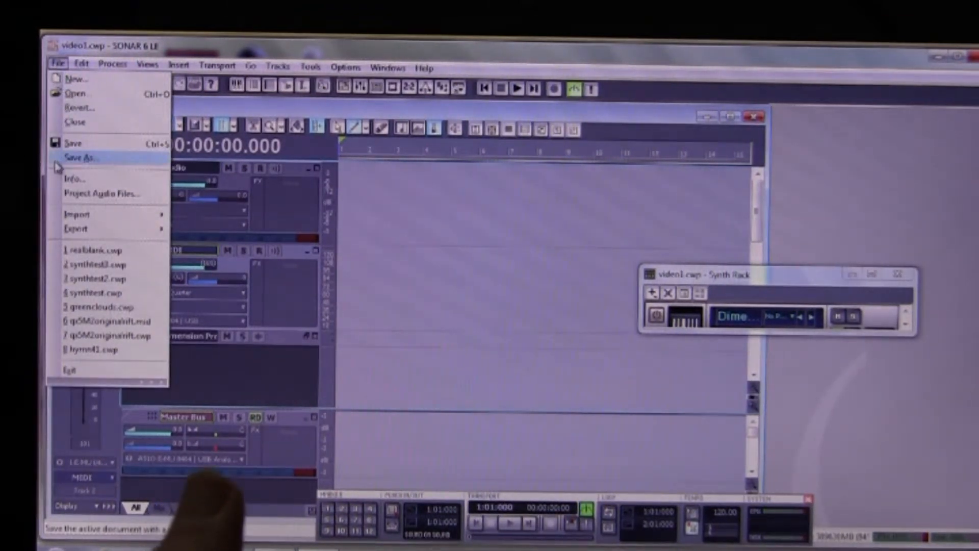
{"action": "mouse_move", "coordinate": [78, 214]}
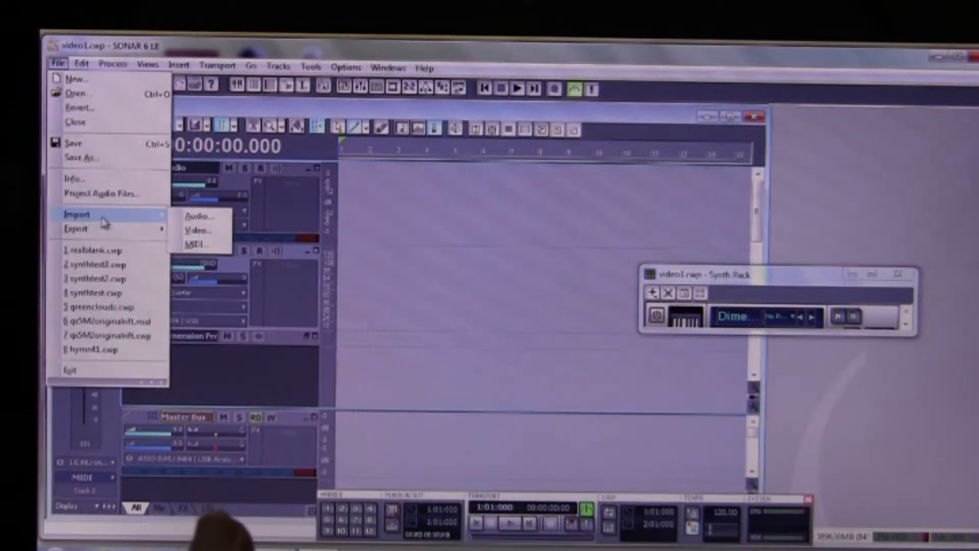
{"action": "left_click", "coordinate": [197, 243]}
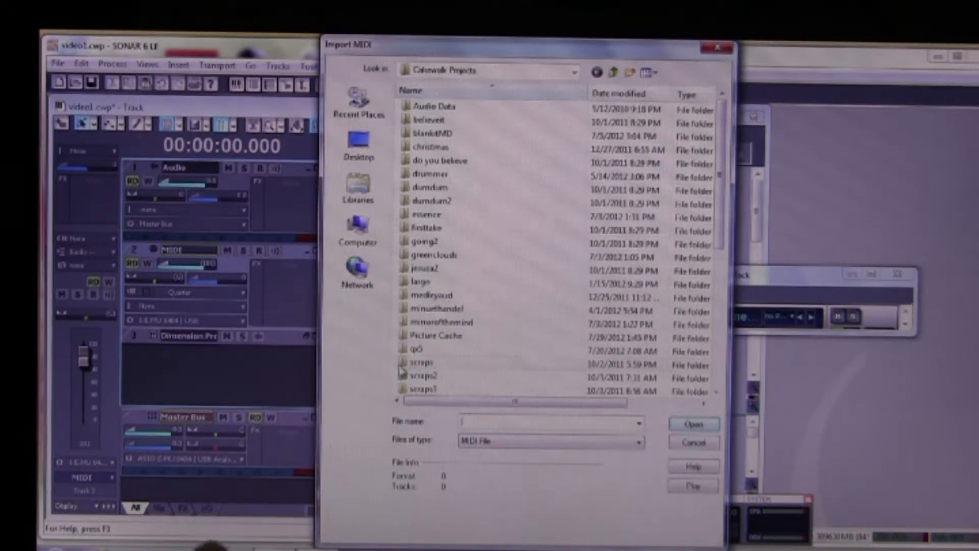
{"action": "double_click", "coordinate": [426, 349]}
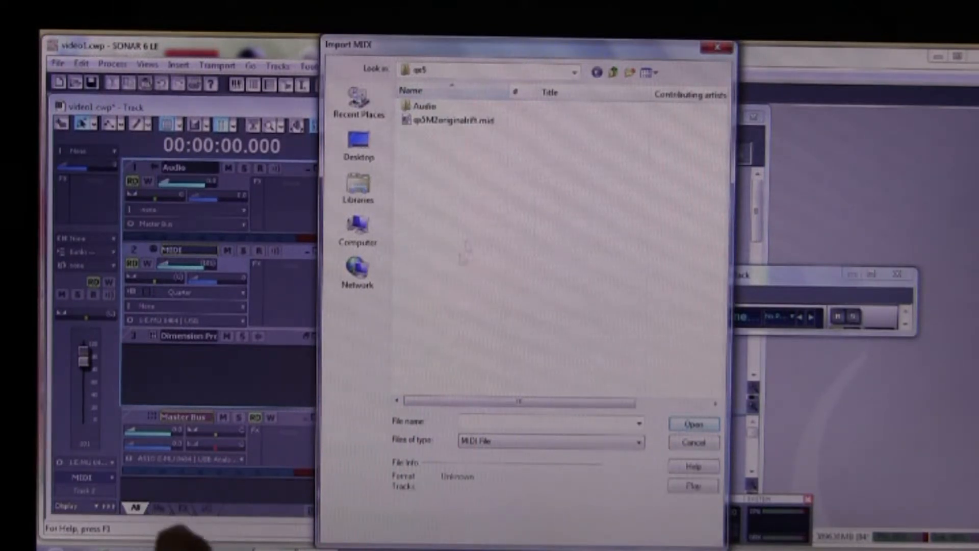
{"action": "left_click", "coordinate": [459, 120]}
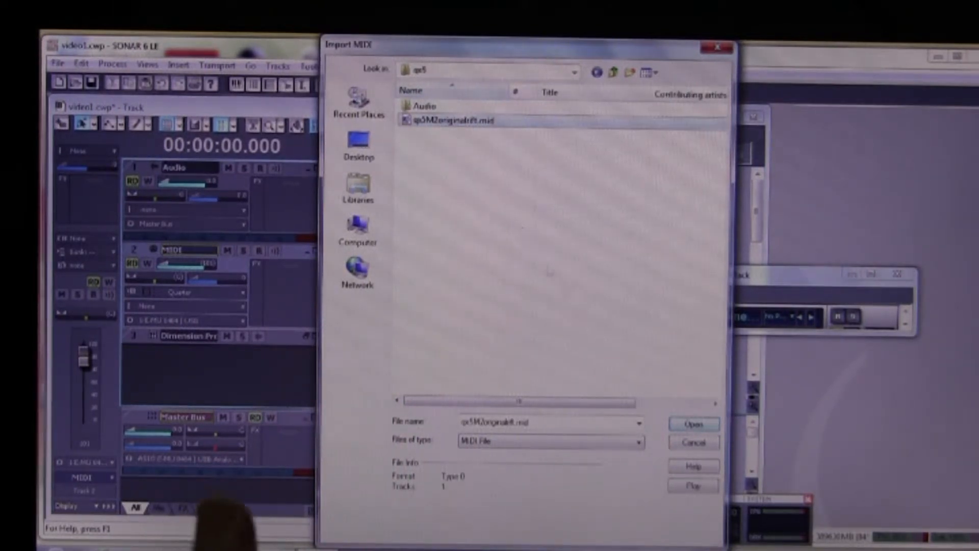
{"action": "left_click", "coordinate": [693, 424]}
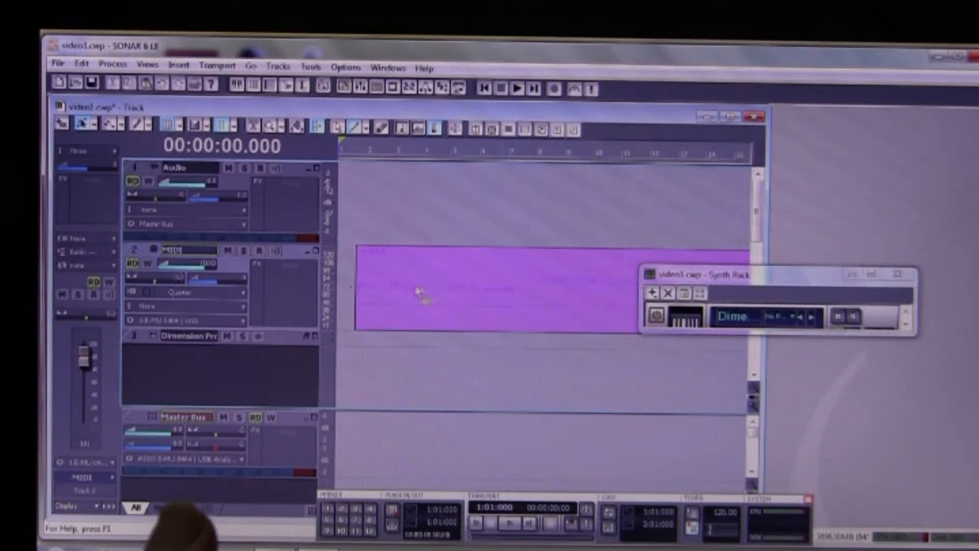
{"action": "mouse_move", "coordinate": [253, 290]}
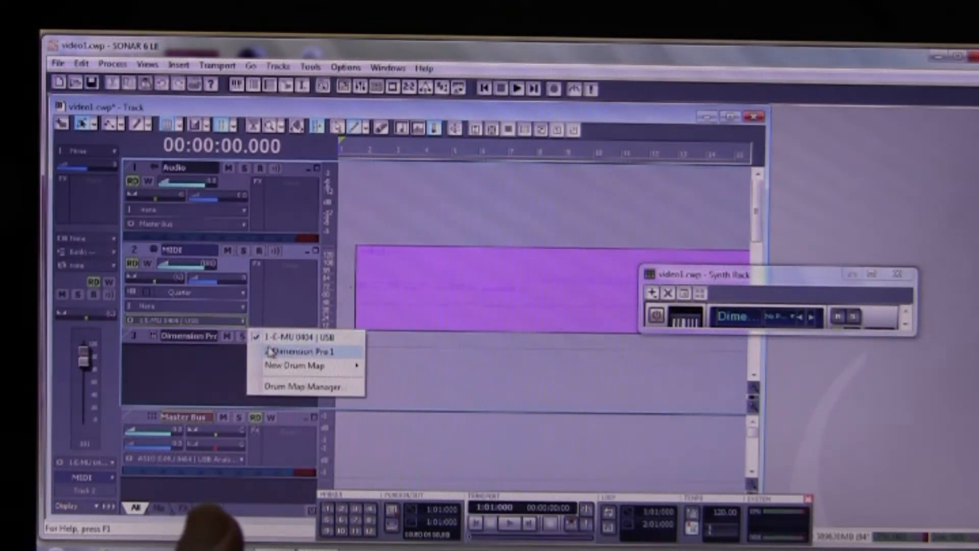
- Route the MIDI track output to Dimension Pro 1 and play the clip to hear the piano
{"action": "left_click", "coordinate": [304, 351]}
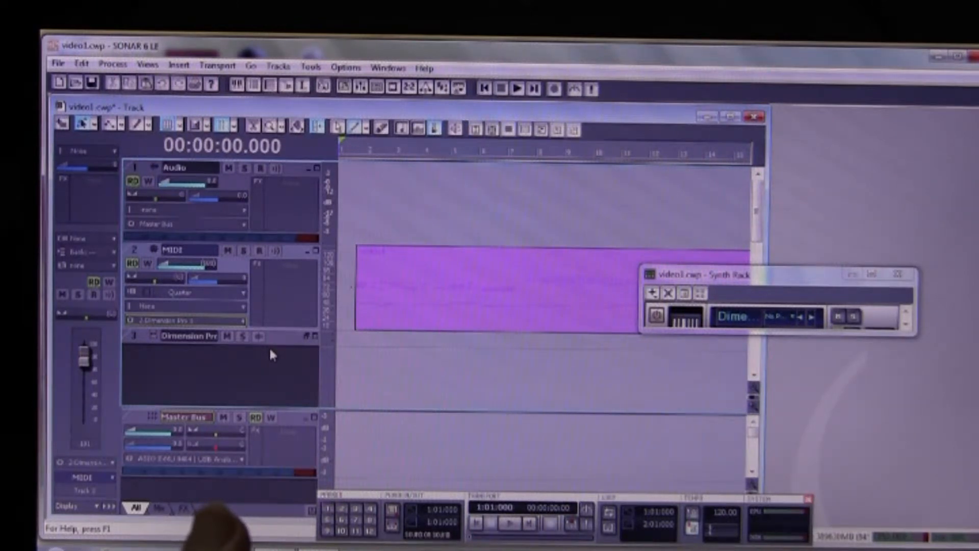
{"action": "mouse_move", "coordinate": [374, 386]}
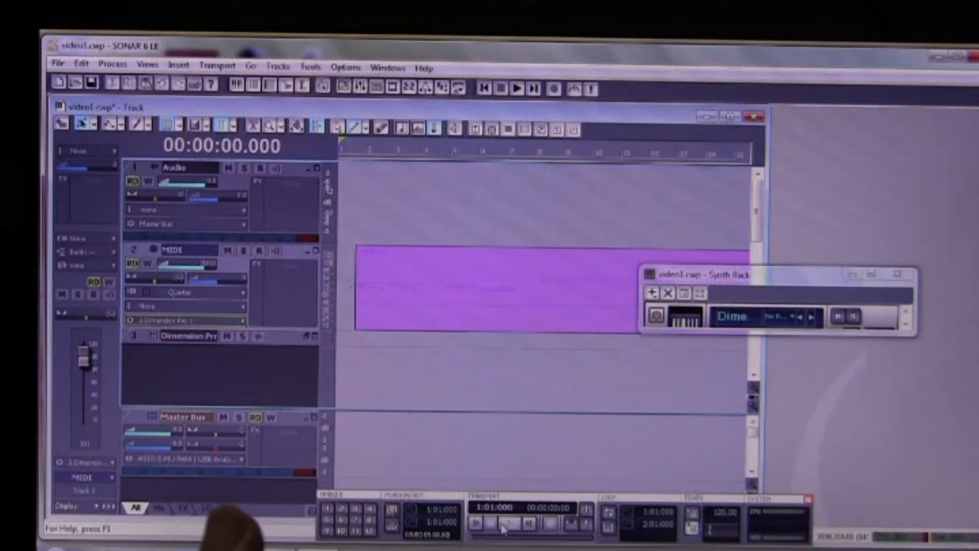
{"action": "left_click", "coordinate": [516, 89]}
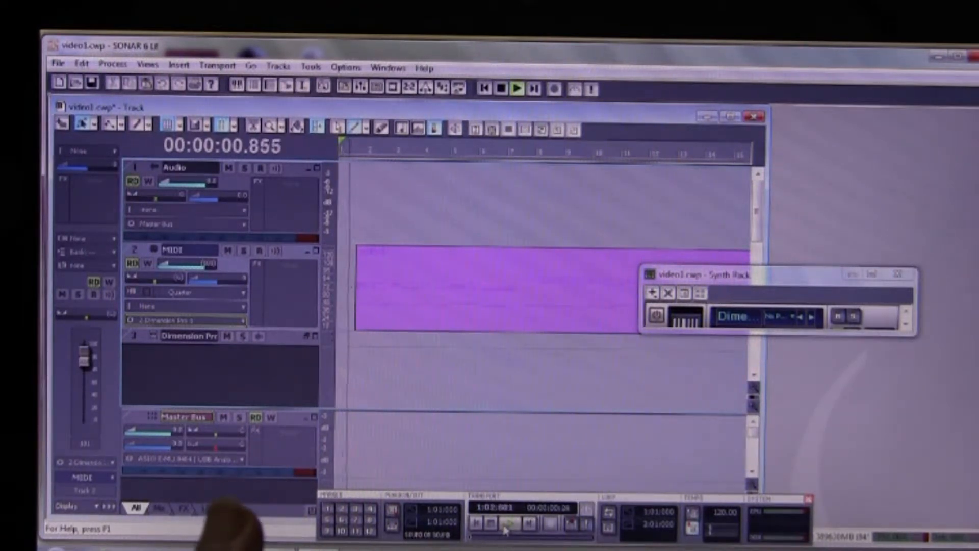
{"action": "left_click", "coordinate": [516, 89]}
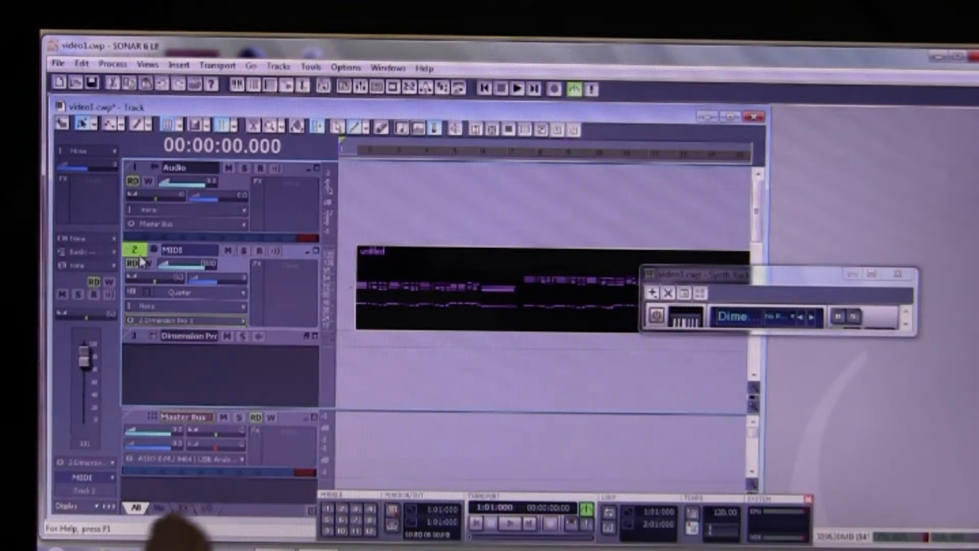
- Deselect all clips via Edit > Select > None before bouncing
{"action": "left_click", "coordinate": [82, 67]}
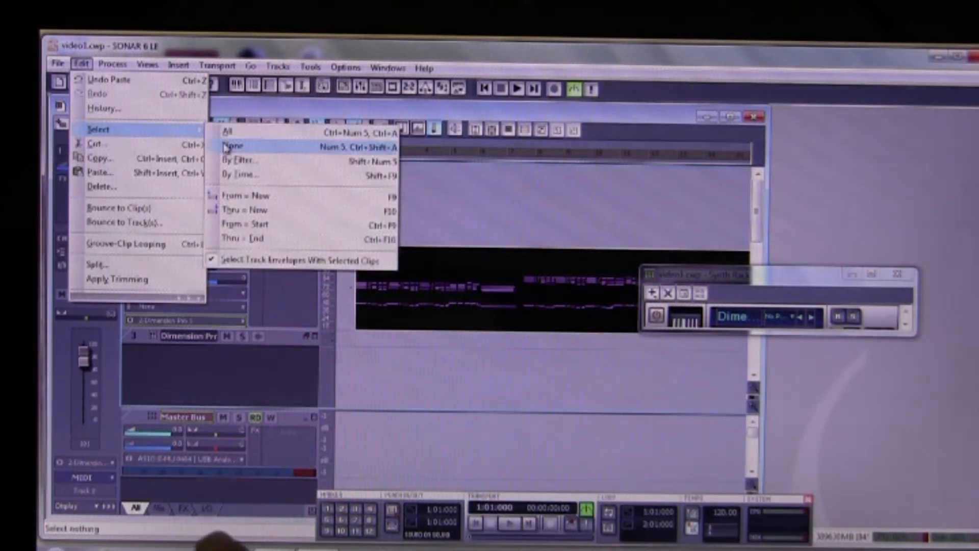
{"action": "left_click", "coordinate": [234, 145]}
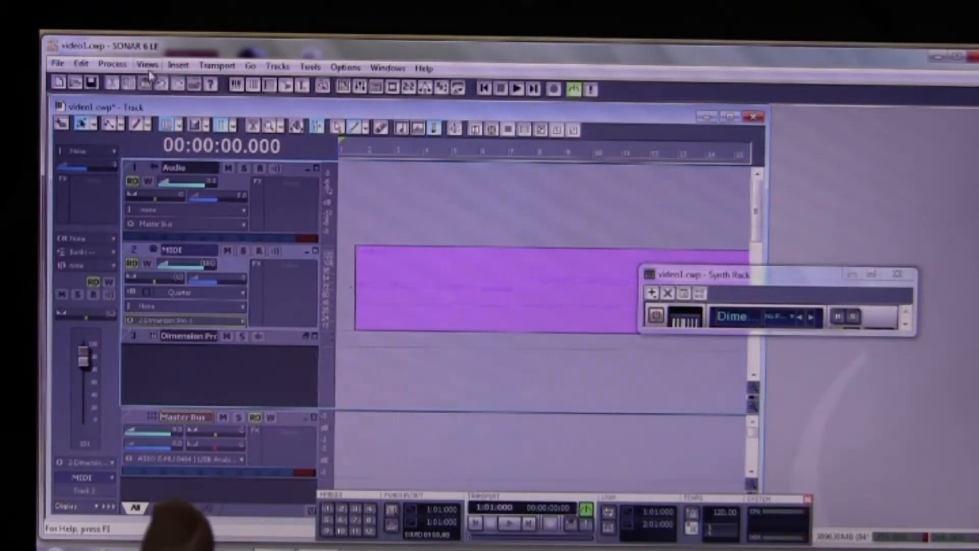
{"action": "left_click", "coordinate": [112, 67]}
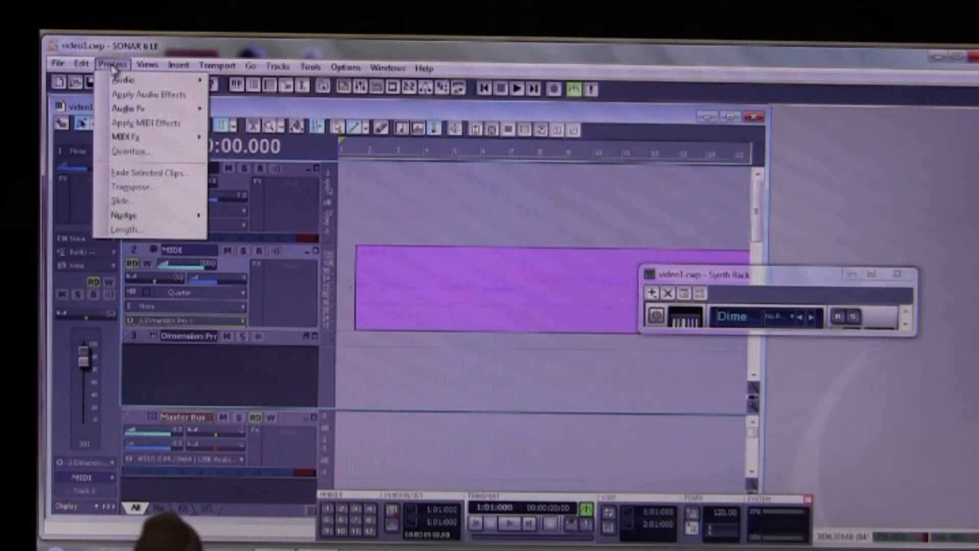
{"action": "left_click", "coordinate": [81, 67]}
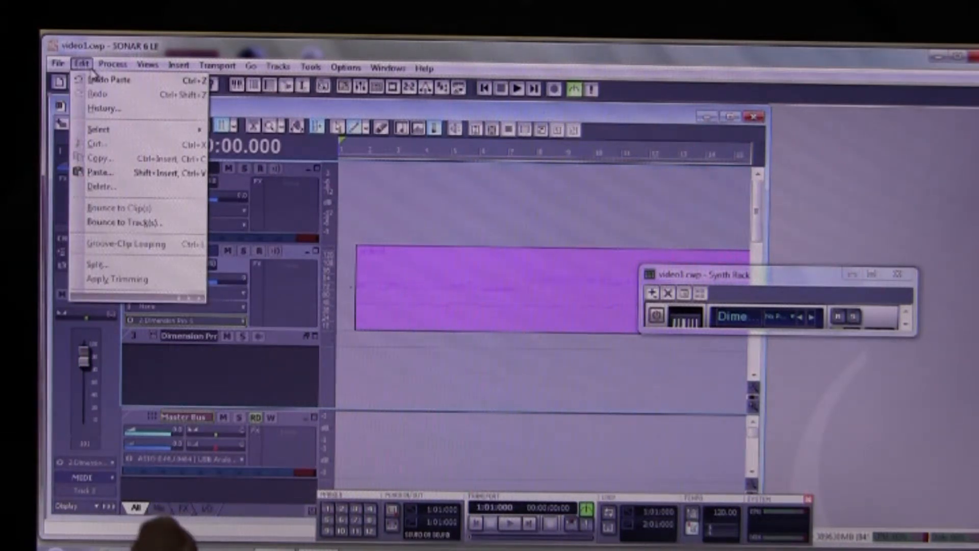
{"action": "mouse_move", "coordinate": [121, 224]}
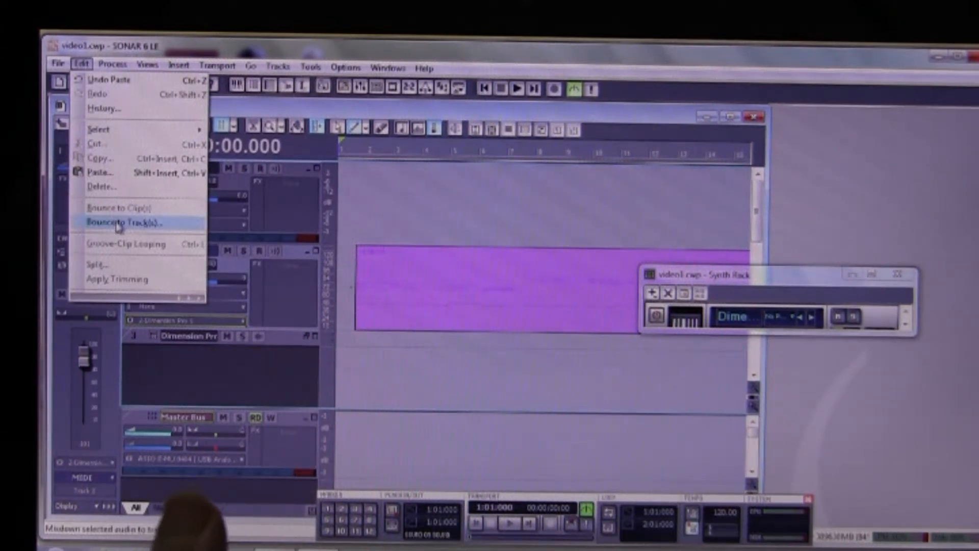
- Bounce the piano performance to destination 1: Audio as a waveform clip
{"action": "left_click", "coordinate": [124, 223]}
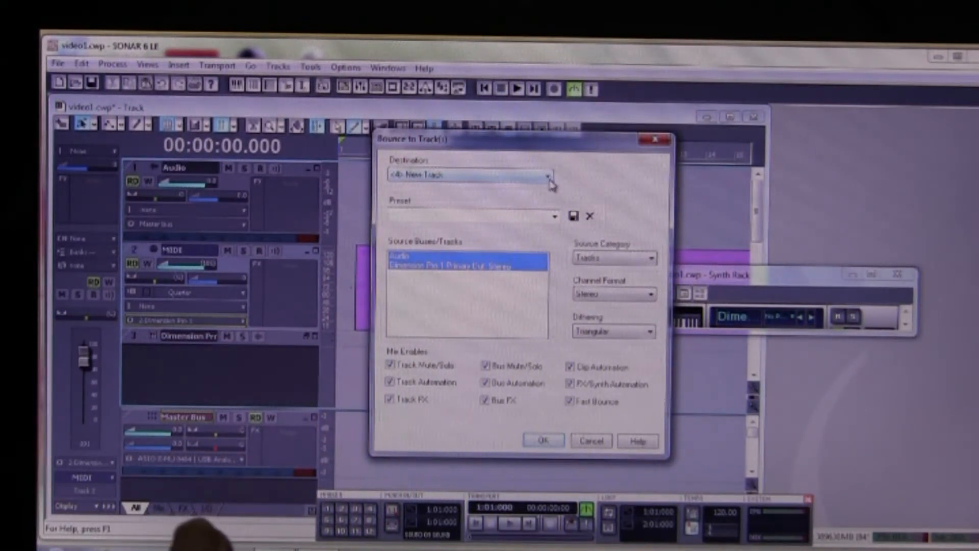
{"action": "left_click", "coordinate": [549, 174]}
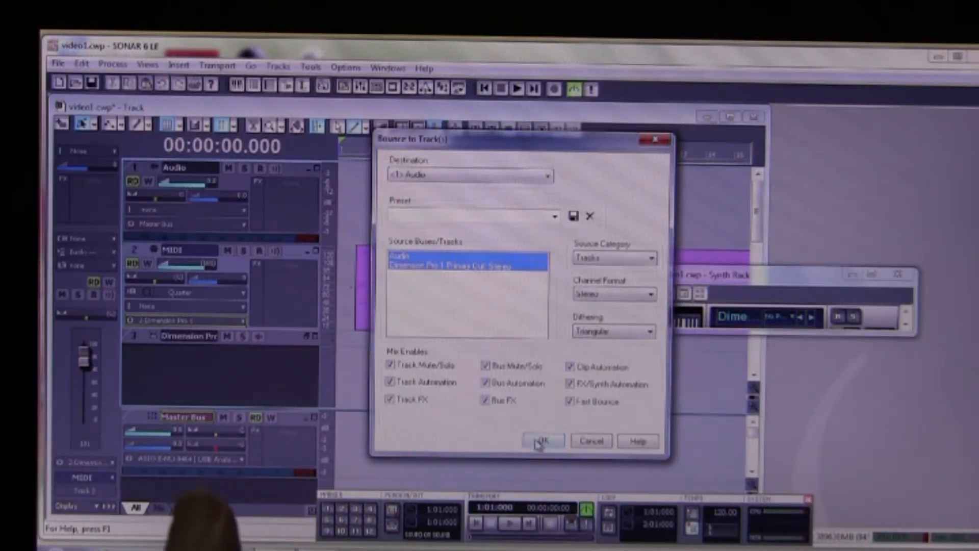
{"action": "left_click", "coordinate": [543, 440]}
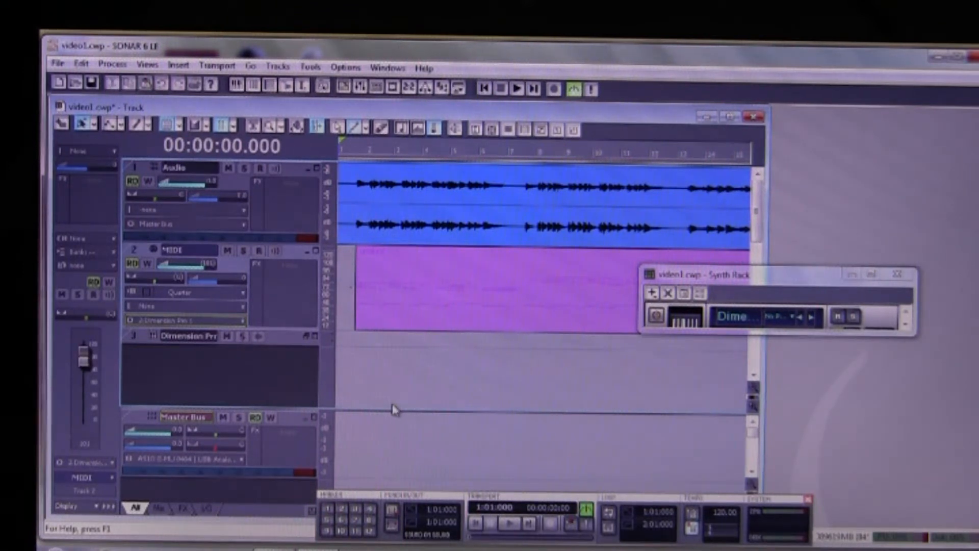
{"action": "mouse_move", "coordinate": [246, 283]}
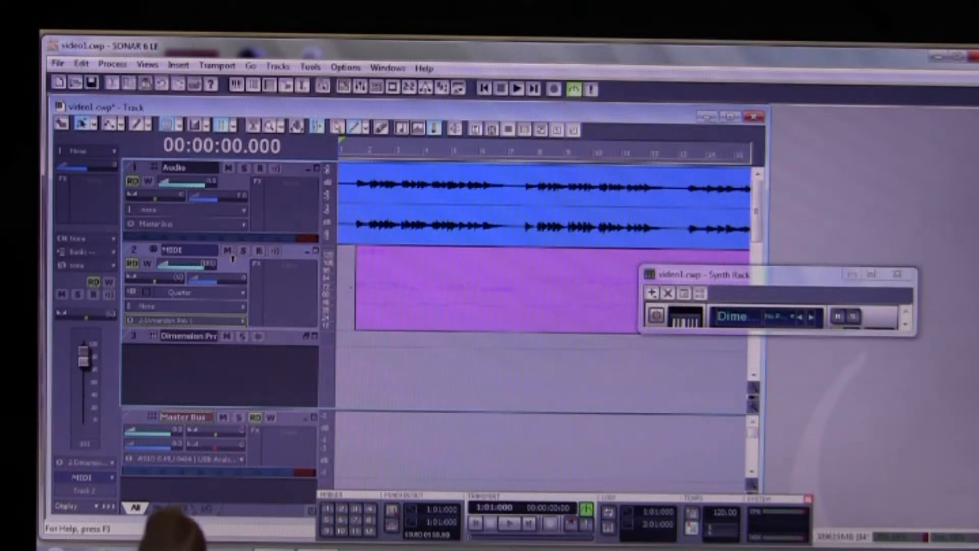
{"action": "mouse_move", "coordinate": [235, 260]}
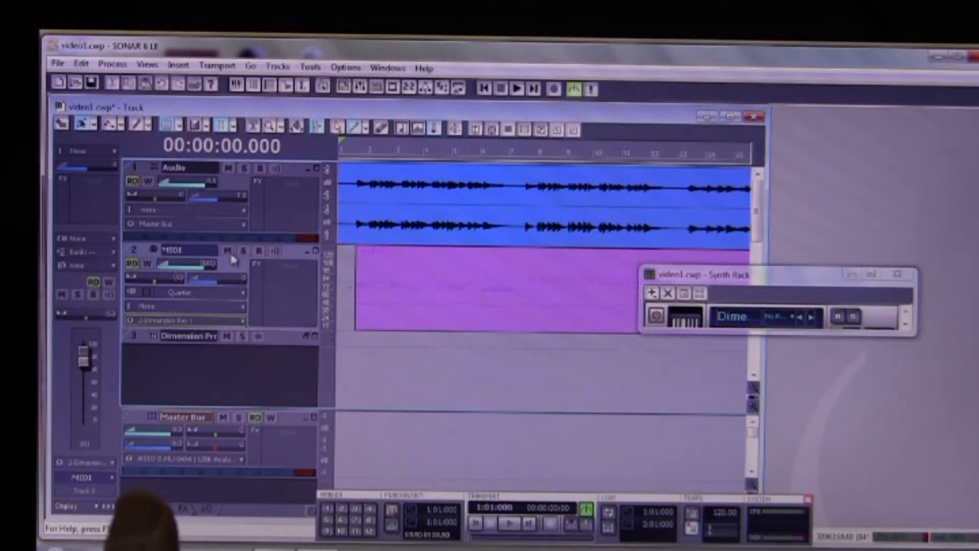
- Mute the MIDI track and play back the bounced blue piano waveform
{"action": "left_click", "coordinate": [226, 251]}
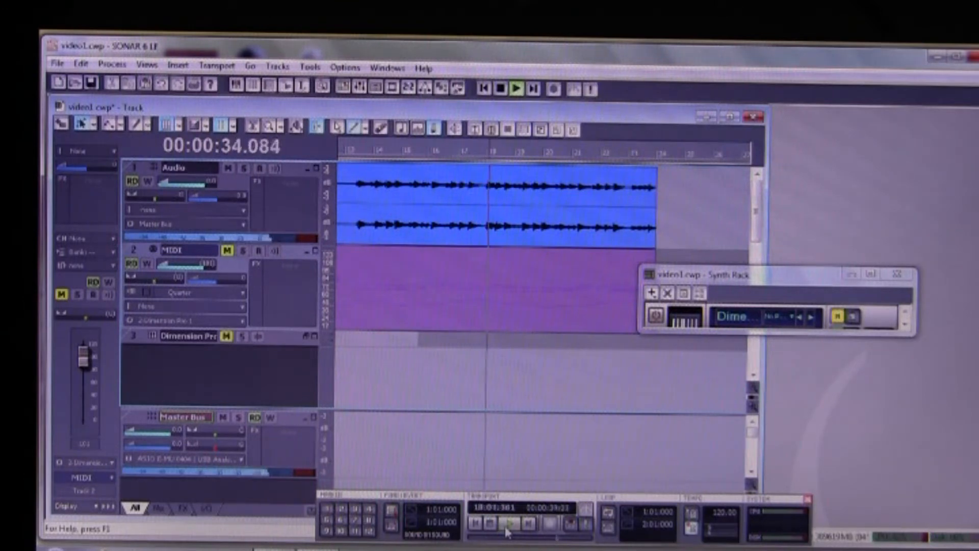
{"action": "left_click", "coordinate": [516, 87]}
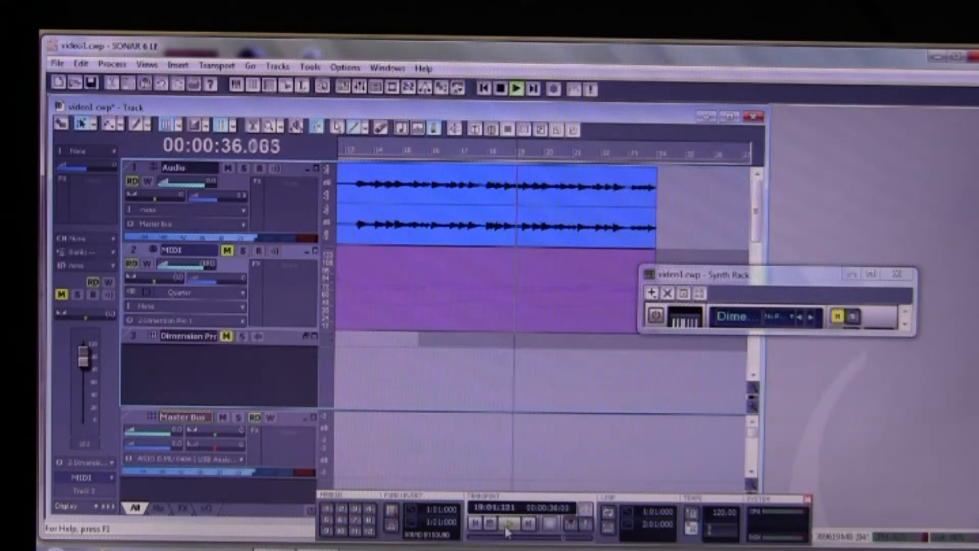